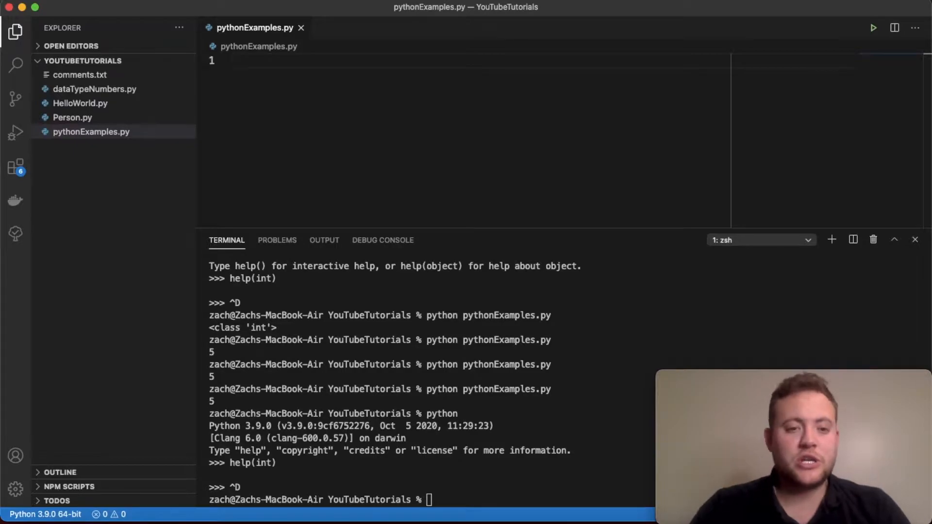
# Try out int and float expressions in the editor before settling on the example.
pyautogui.write('int')
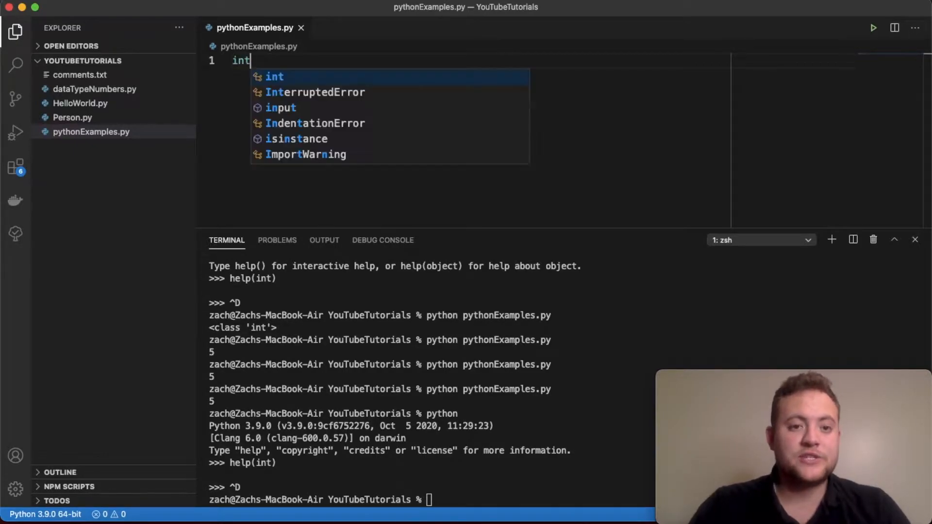
pyautogui.write('float')
pyautogui.write('str')
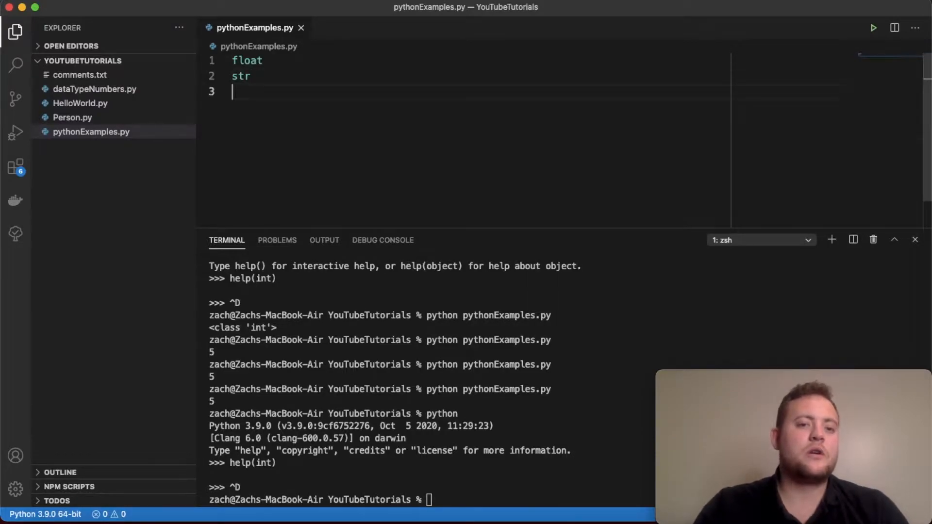
pyautogui.write('int')
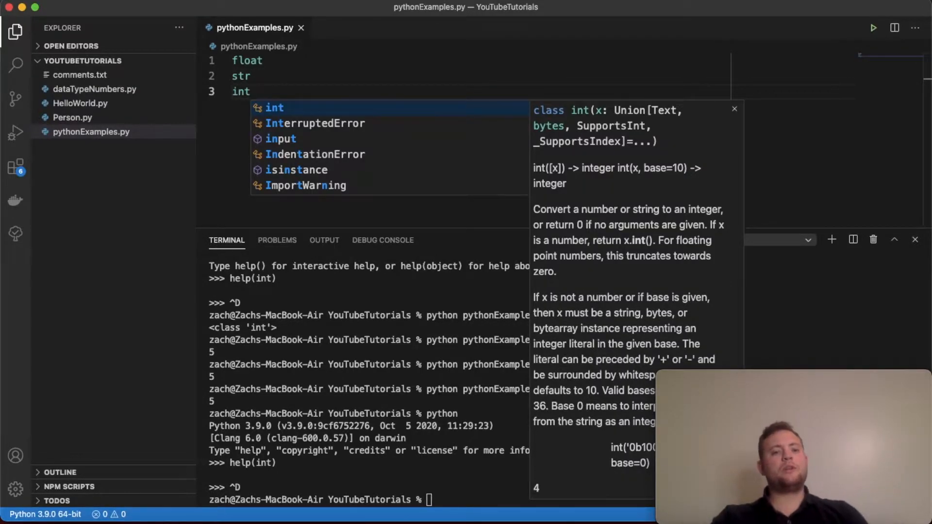
pyautogui.press('Escape')
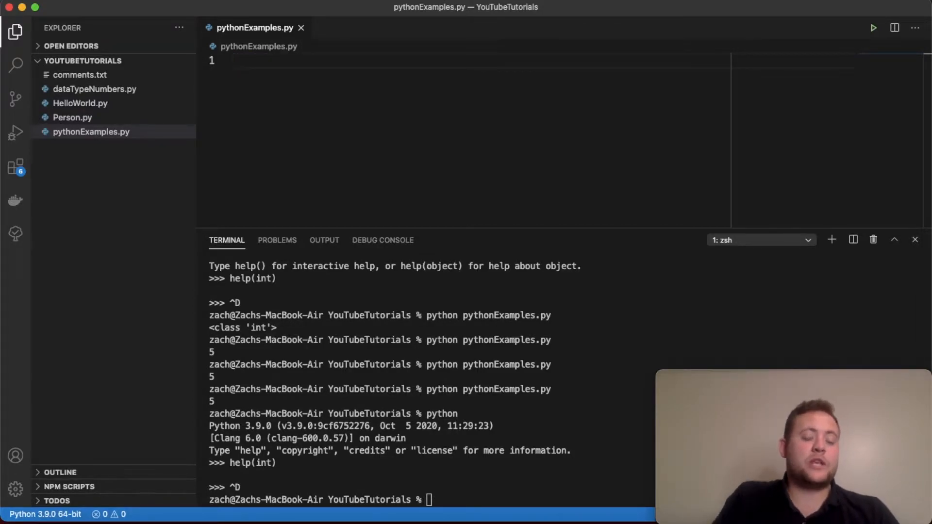
# Write print(type(int(5))) on line 1 and queue python pythonExamples.py in the cleared terminal.
pyautogui.write('in')
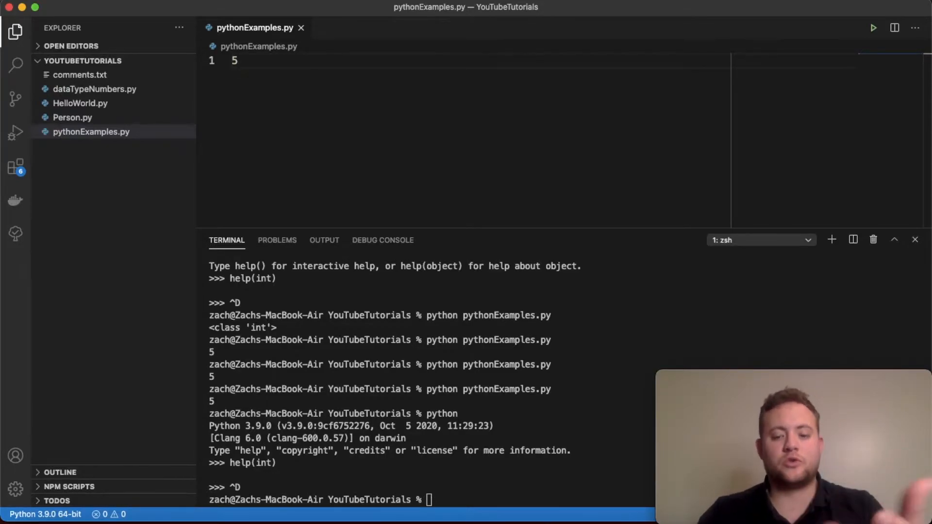
pyautogui.write('print')
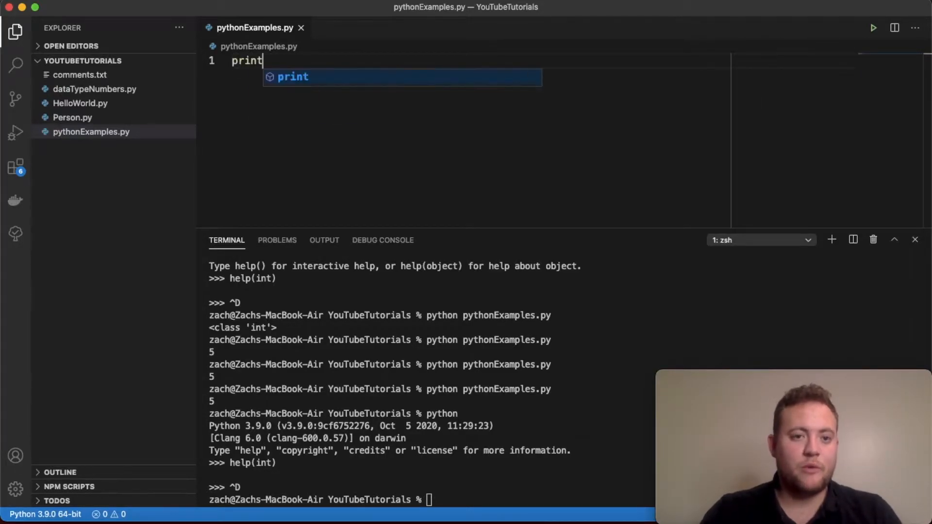
pyautogui.write('(type')
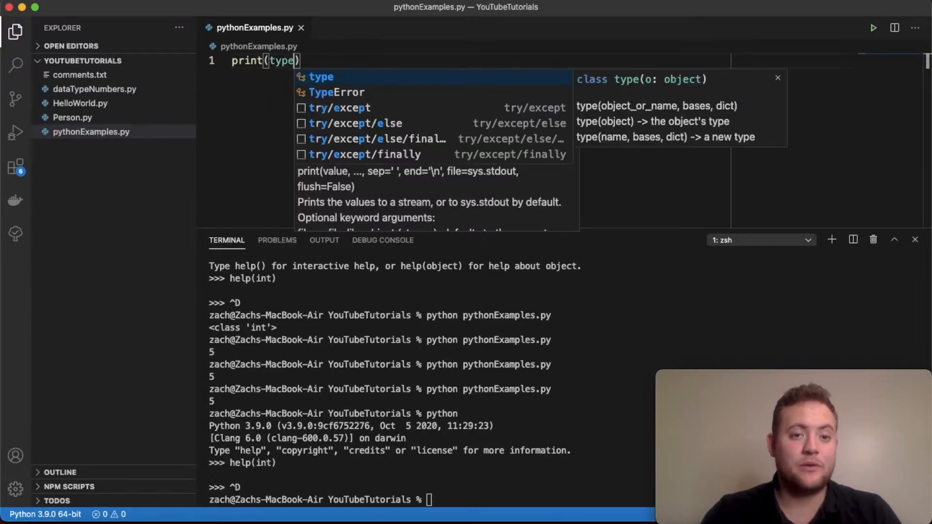
pyautogui.write('(5)')
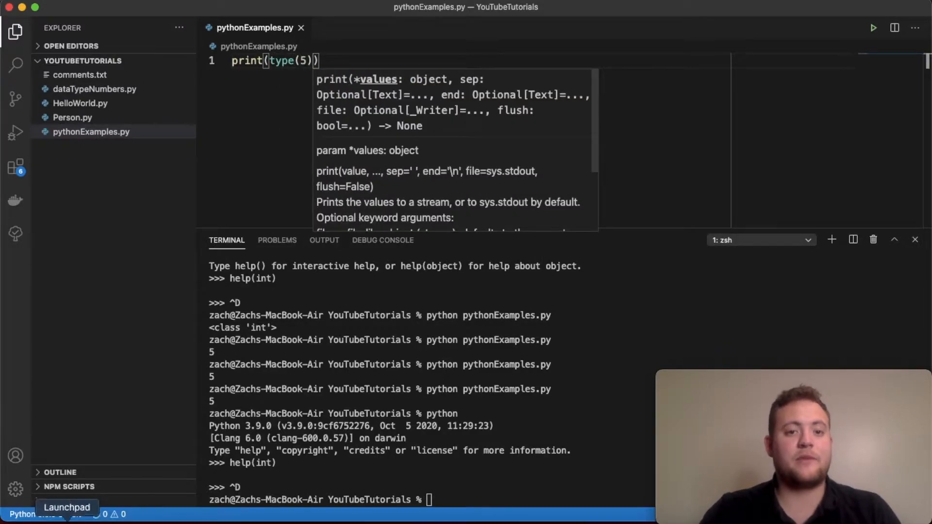
pyautogui.write('python pythonExamples.py')
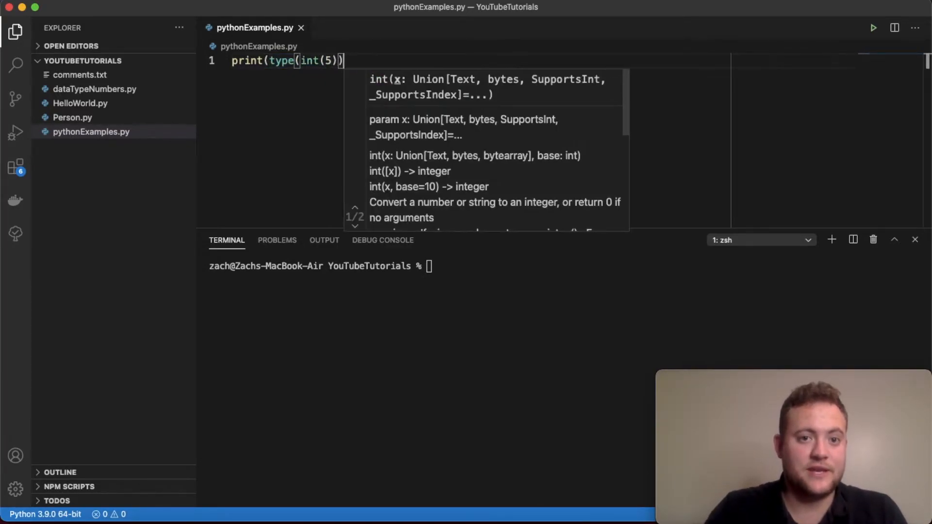
# Run pythonExamples.py, change the argument to 5.5 as print(int(5.5)), and rerun so the terminal shows 5.
pyautogui.write('python pythonExamples.py')
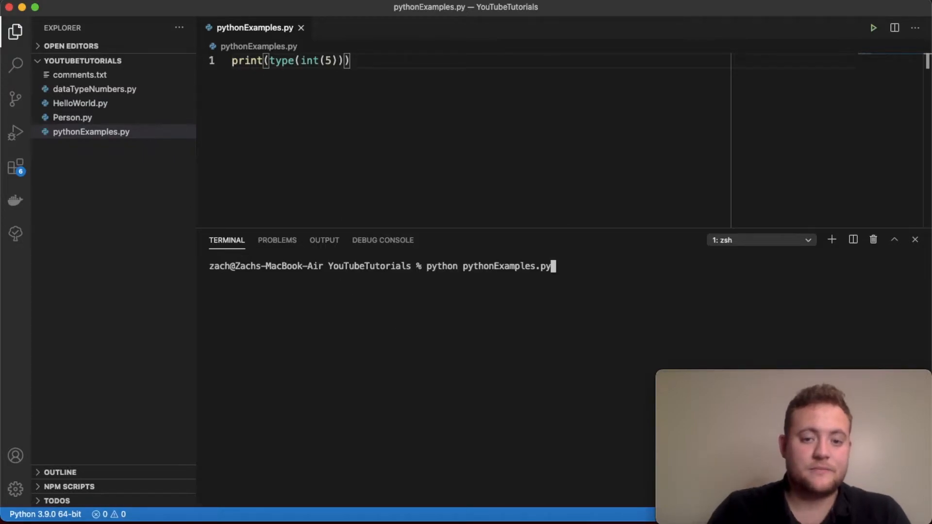
pyautogui.press('Return')
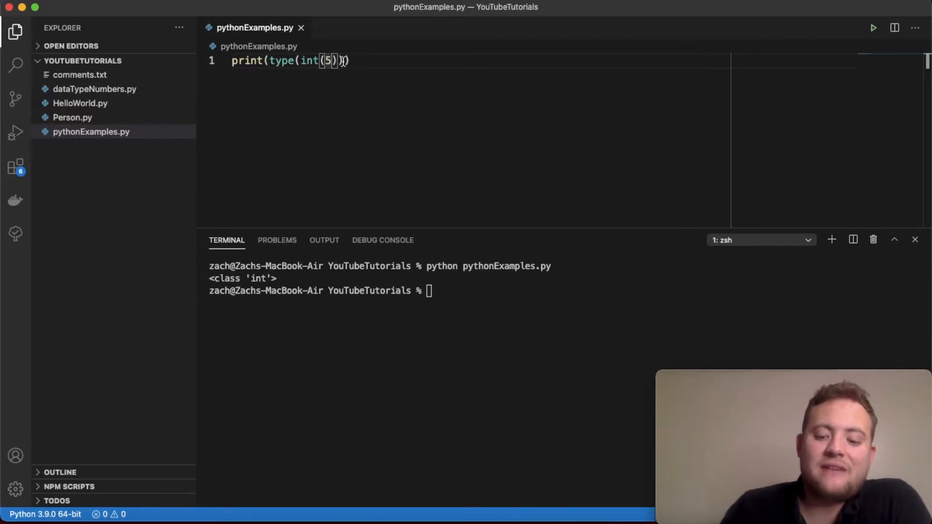
pyautogui.write('.5')
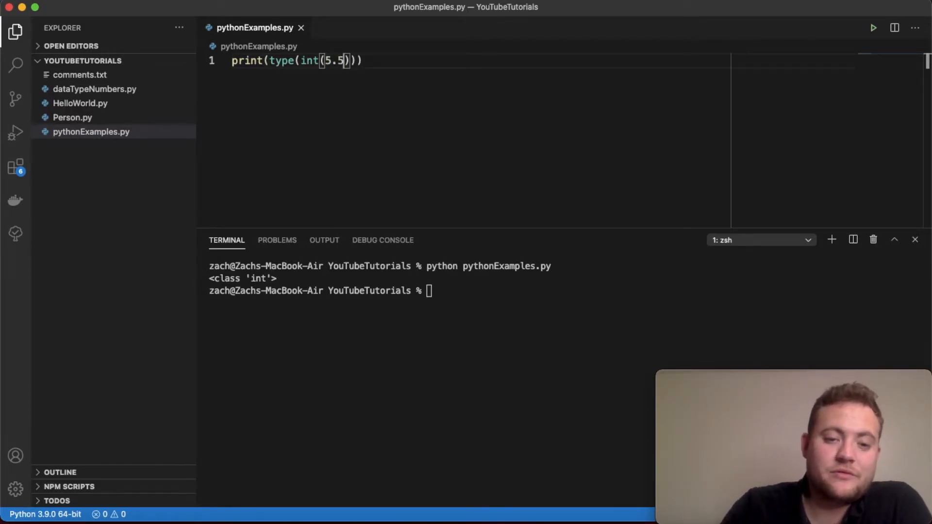
pyautogui.press('Return')
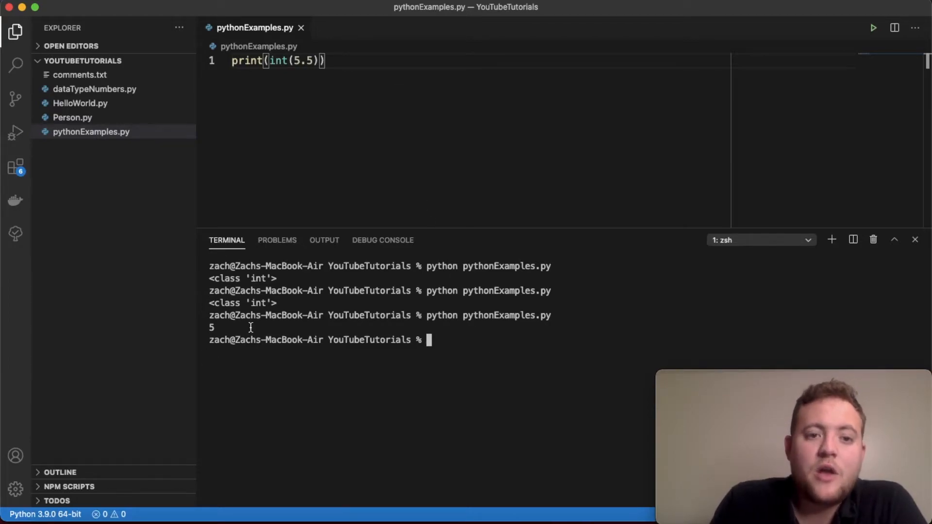
pyautogui.moveTo(300, 60)
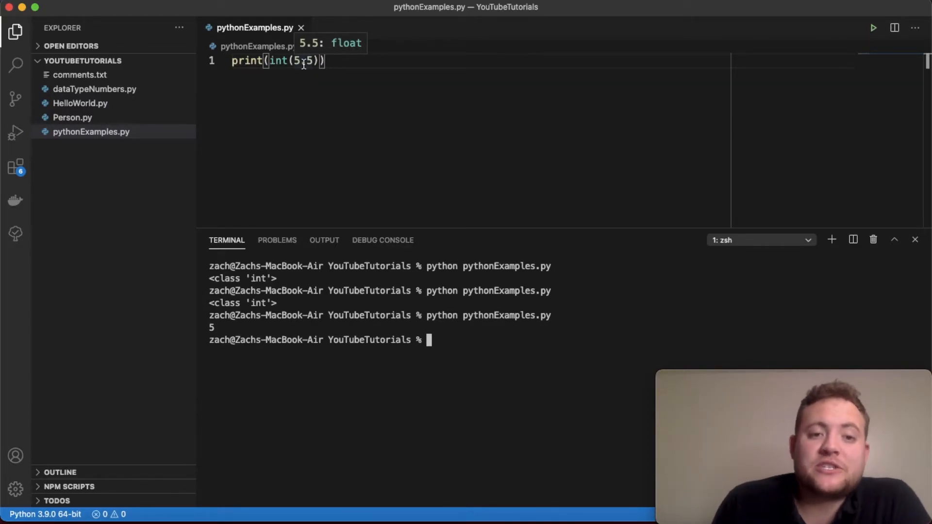
pyautogui.click(306, 60)
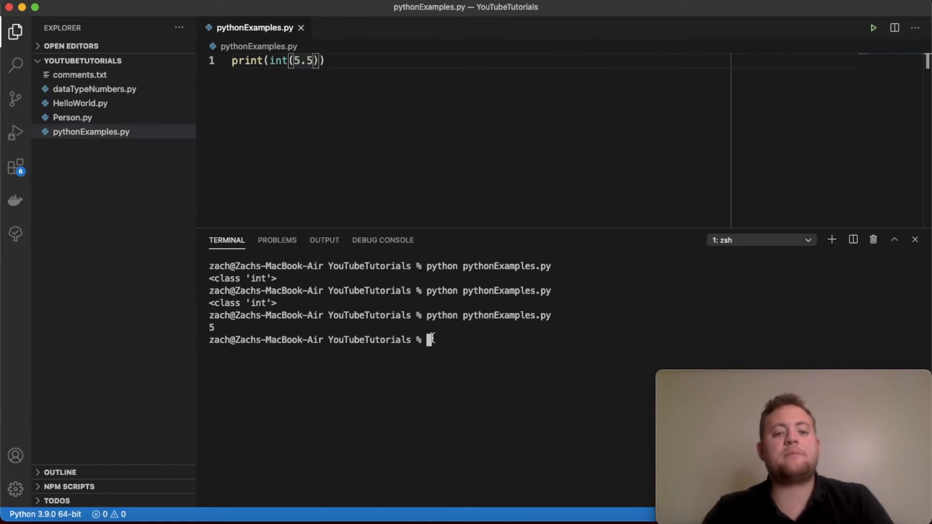
# Start a Python shell in the terminal and enter help to show its usage hint.
pyautogui.write('python')
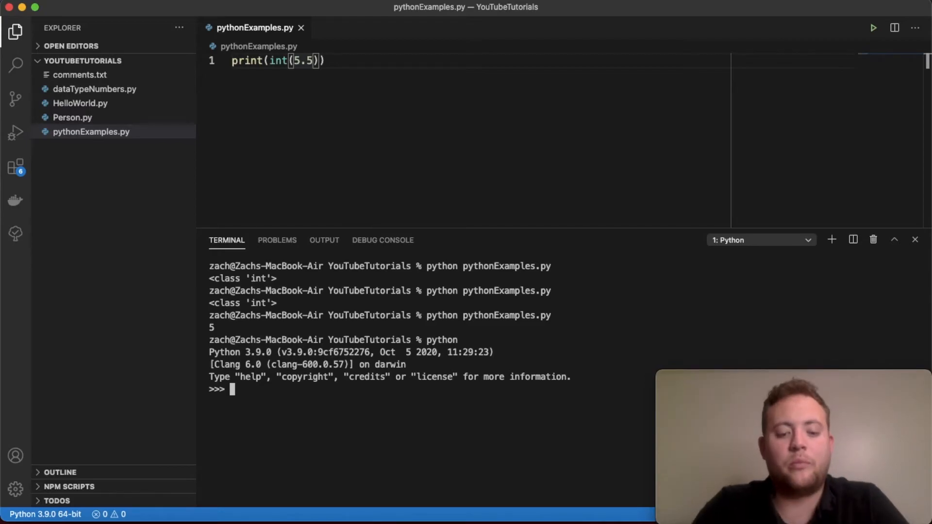
pyautogui.write('h')
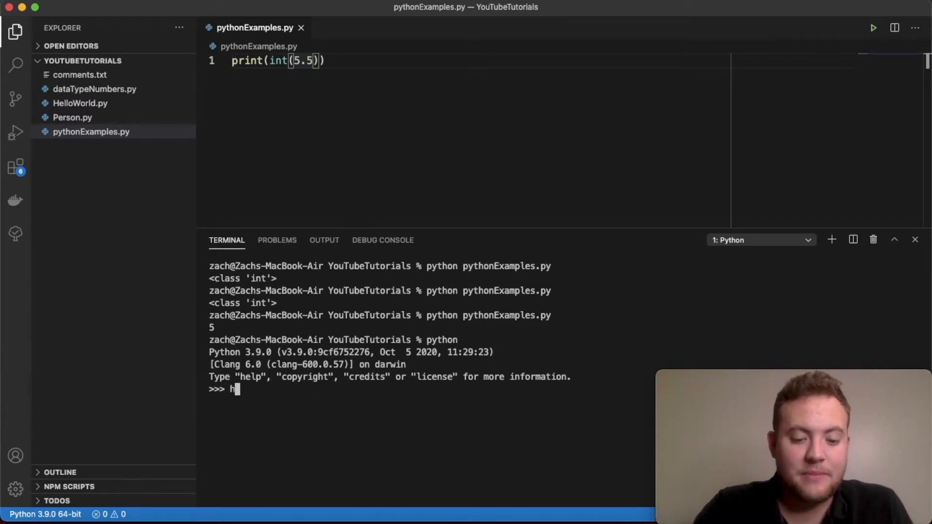
pyautogui.press('Return')
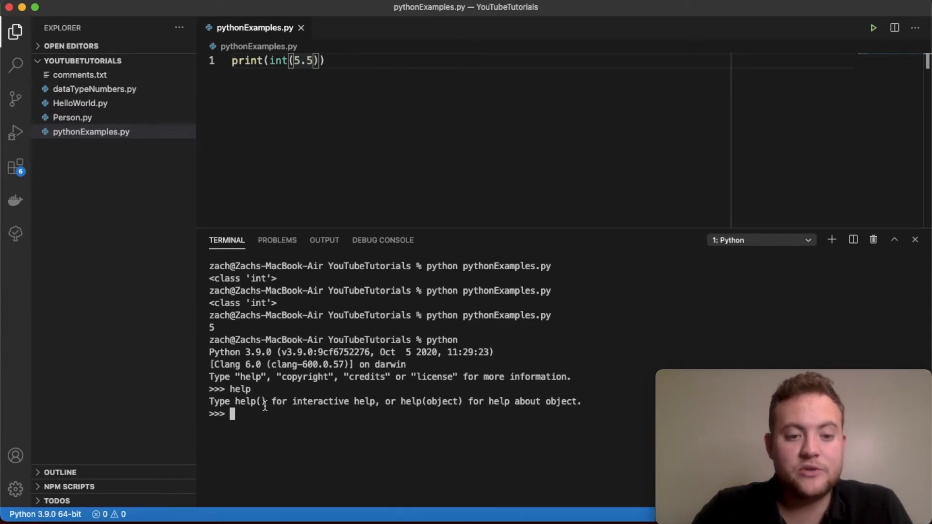
pyautogui.moveTo(438, 404)
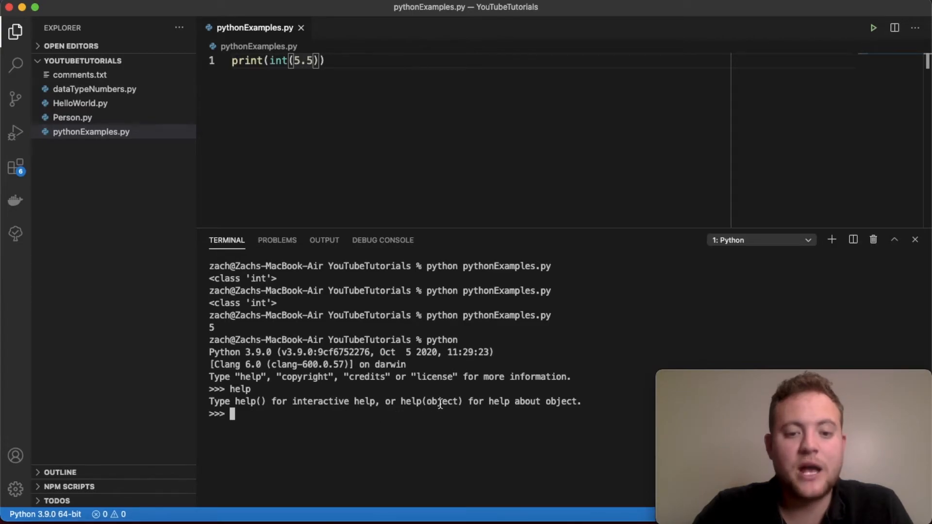
pyautogui.moveTo(520, 414)
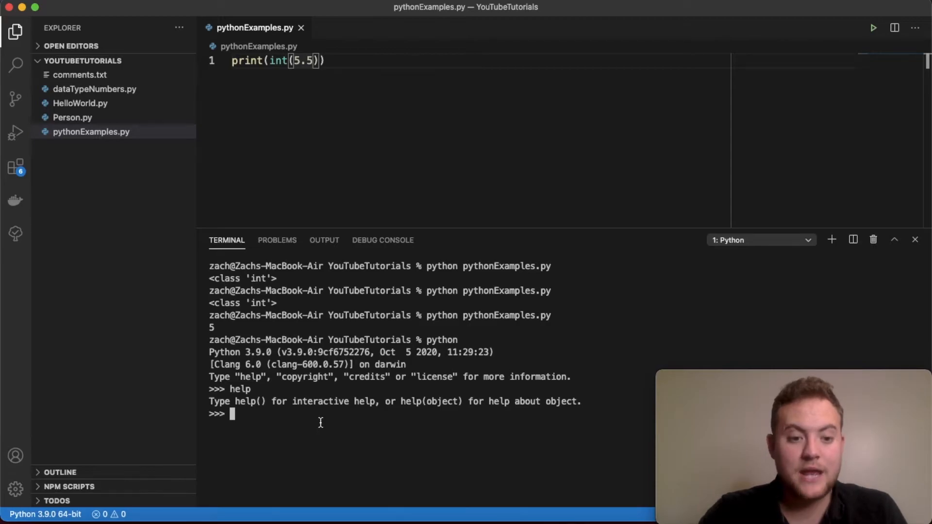
# Show help(int) at the >>> prompt and page down through its method listings.
pyautogui.write('help(int)')
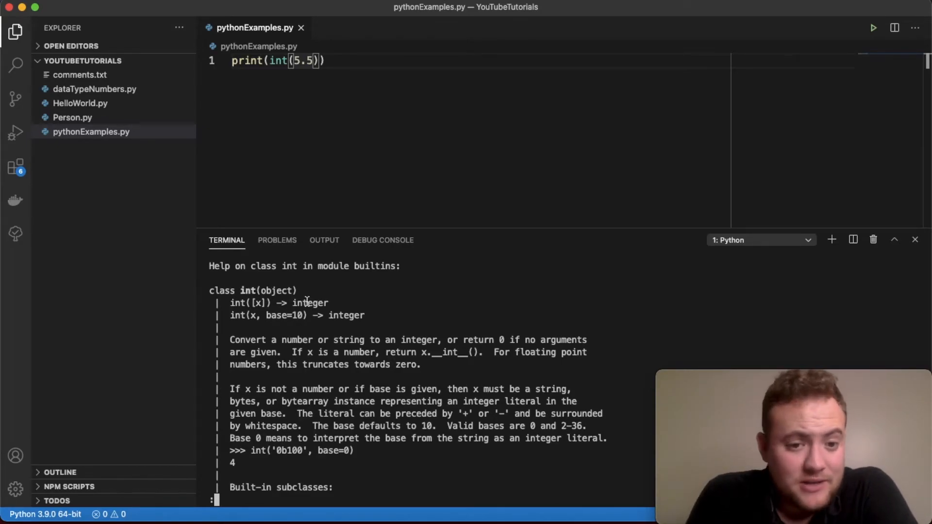
pyautogui.moveTo(264, 319)
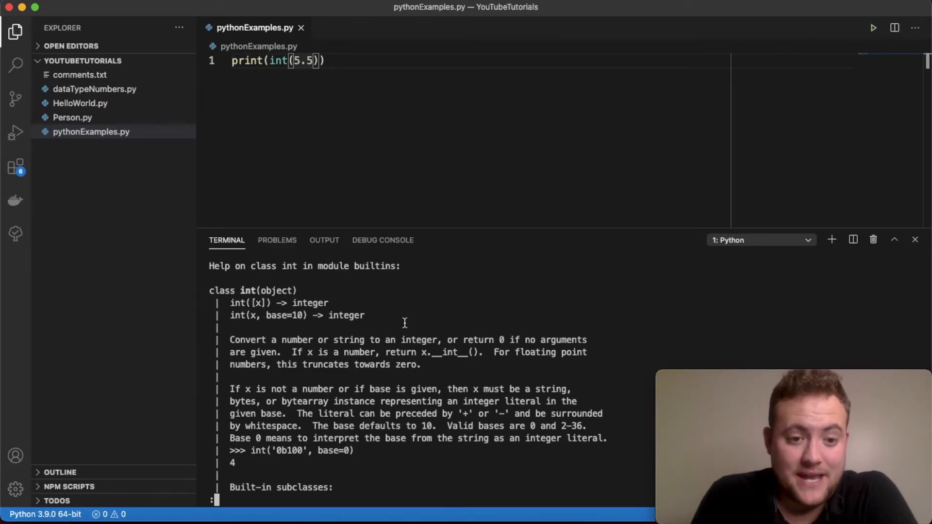
pyautogui.moveTo(386, 339)
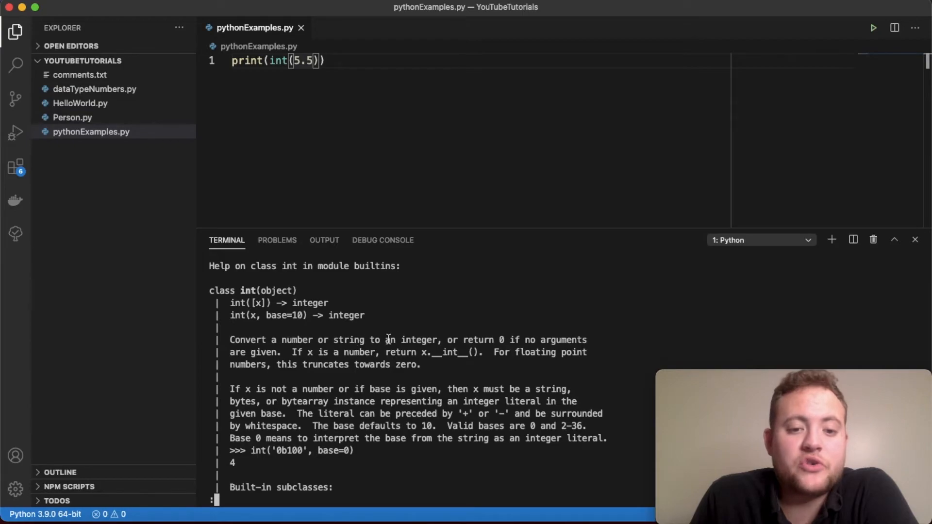
pyautogui.moveTo(501, 340)
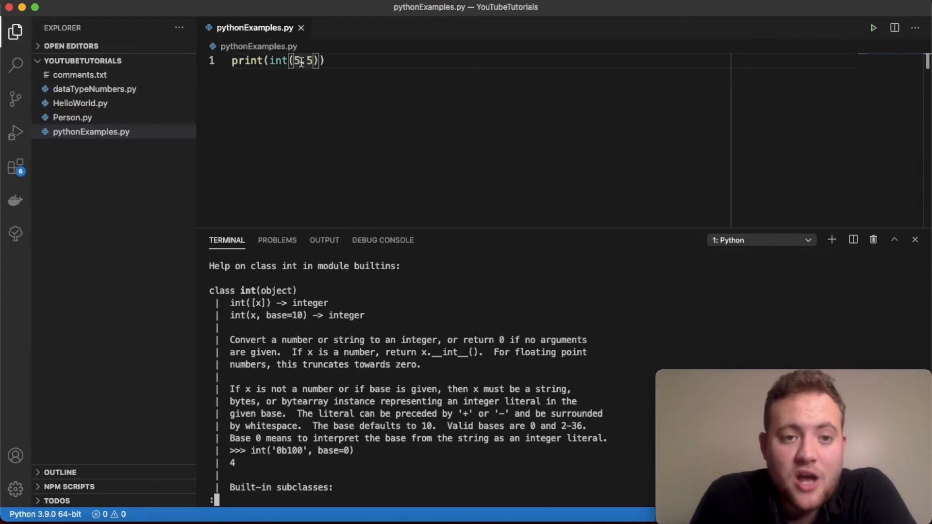
pyautogui.moveTo(304, 60)
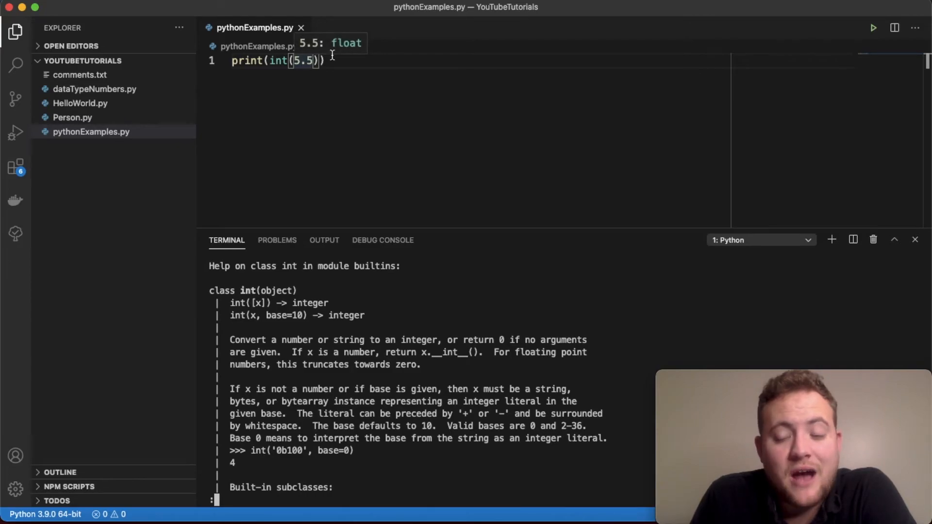
pyautogui.moveTo(407, 352)
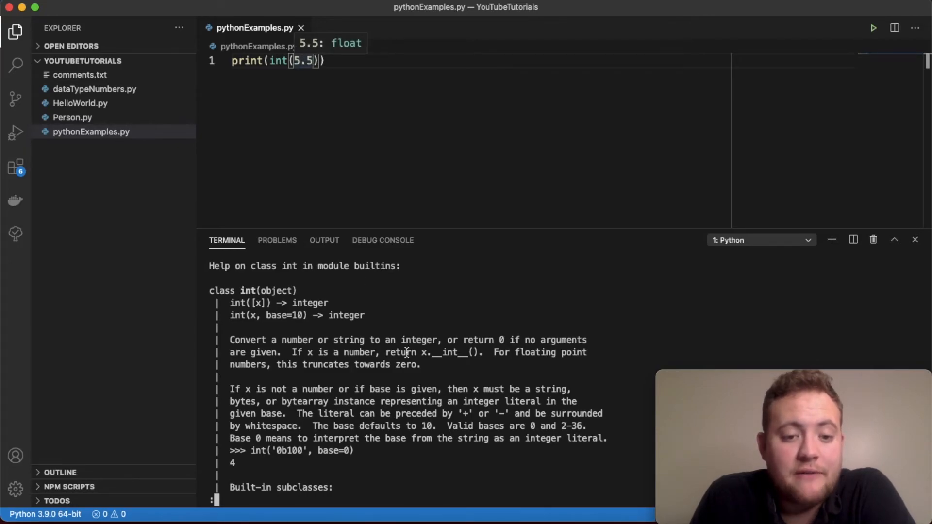
pyautogui.scroll(-3)
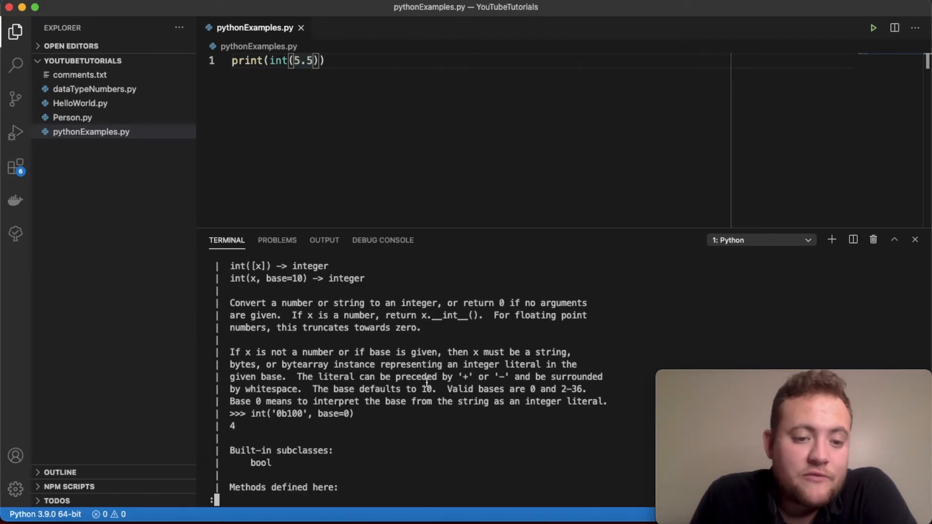
pyautogui.scroll(-3)
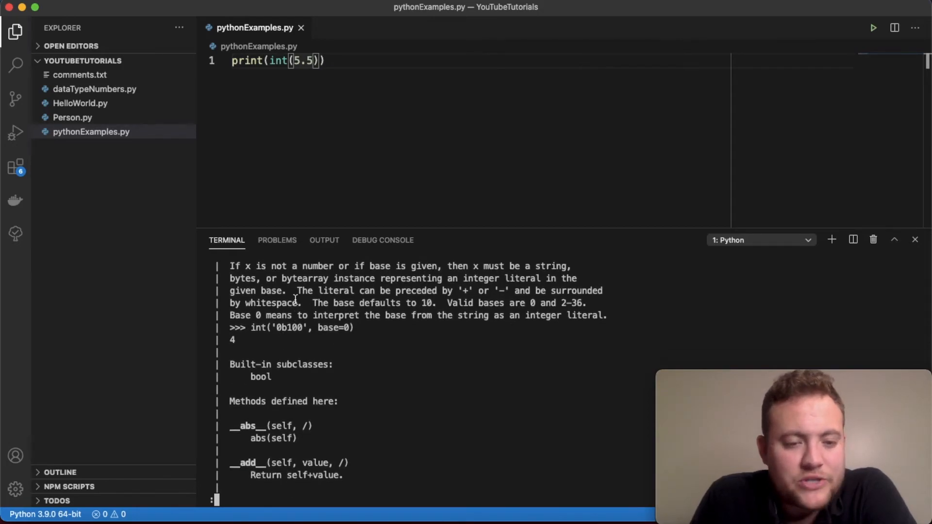
pyautogui.scroll(-3)
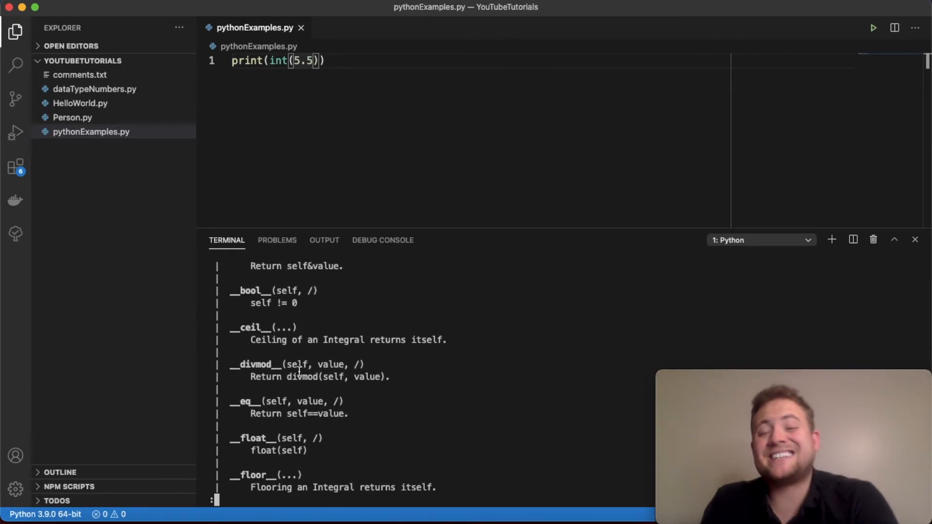